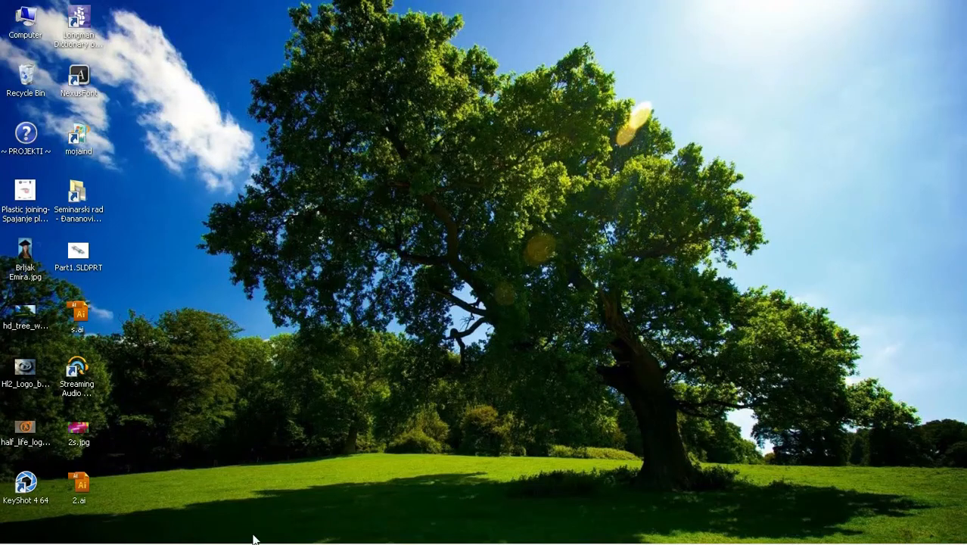
mouse_move(534, 253)
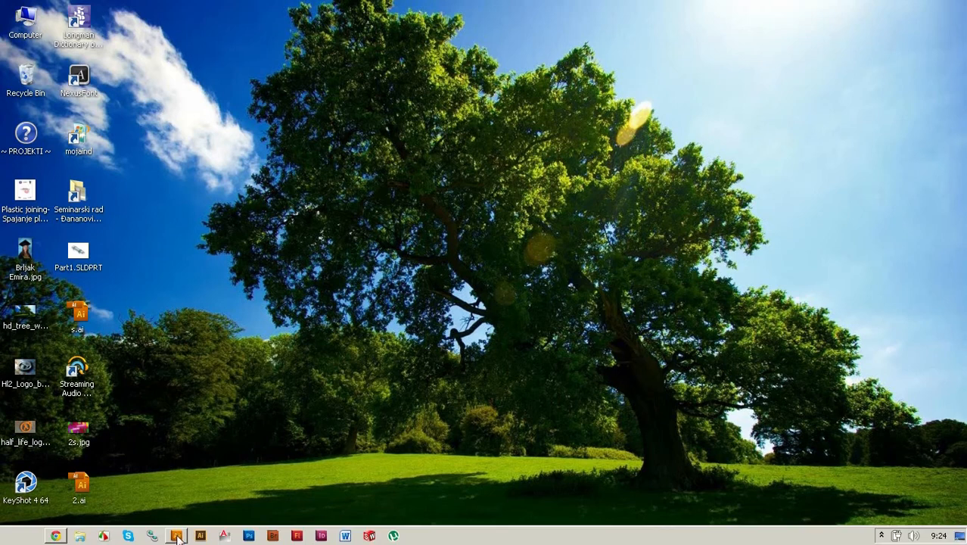
Launch Illustrator and create a new document from Untitled template.ait
click(176, 536)
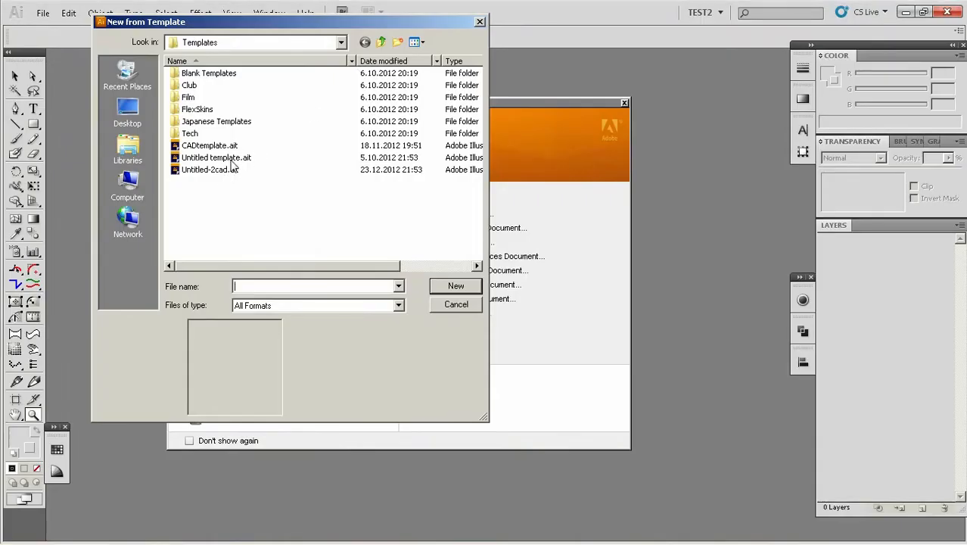
click(215, 157)
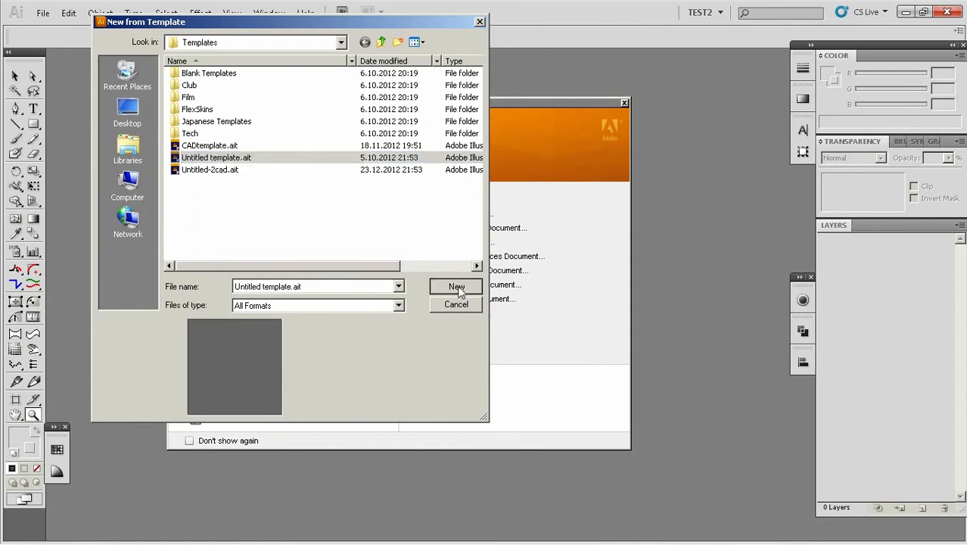
click(456, 287)
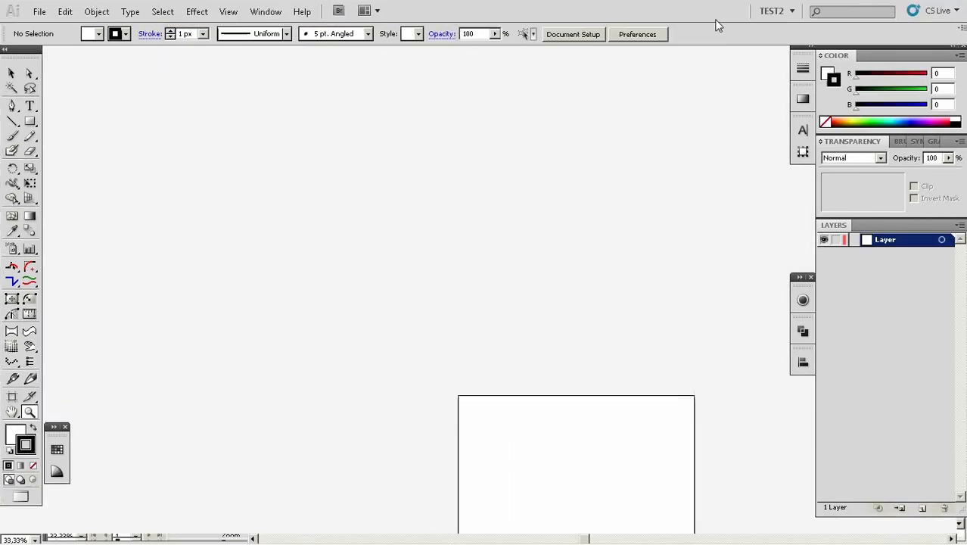
Switch the workspace from TEST2 to Essentials via the application bar switcher
click(774, 10)
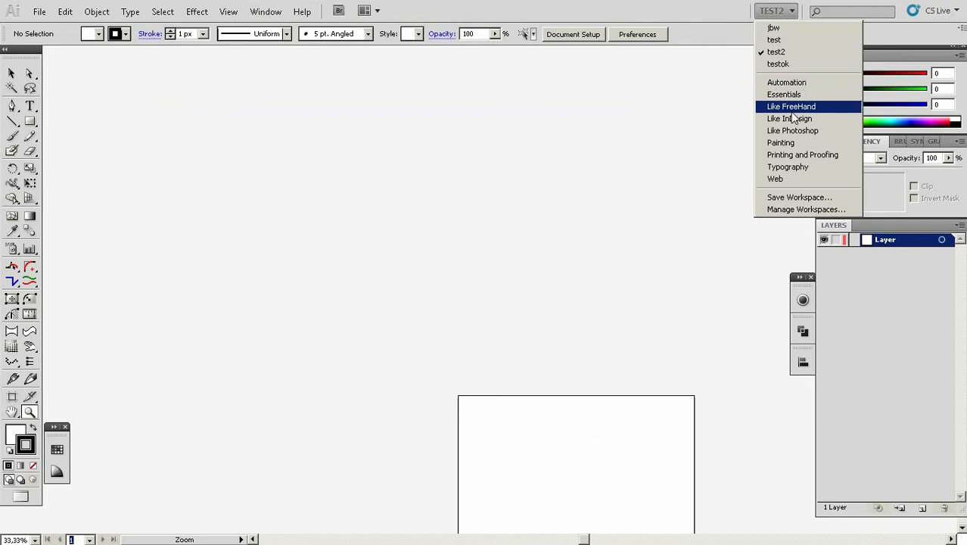
mouse_move(787, 83)
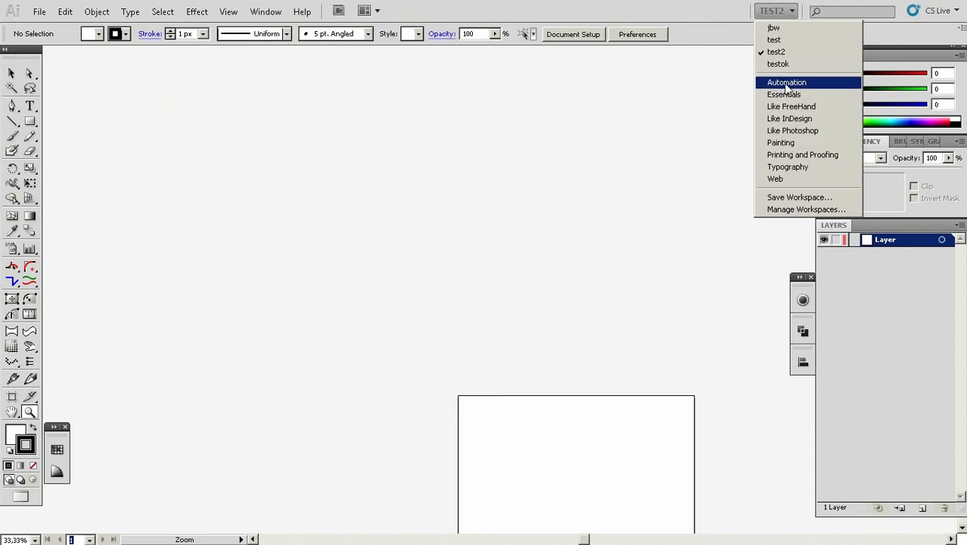
mouse_move(792, 106)
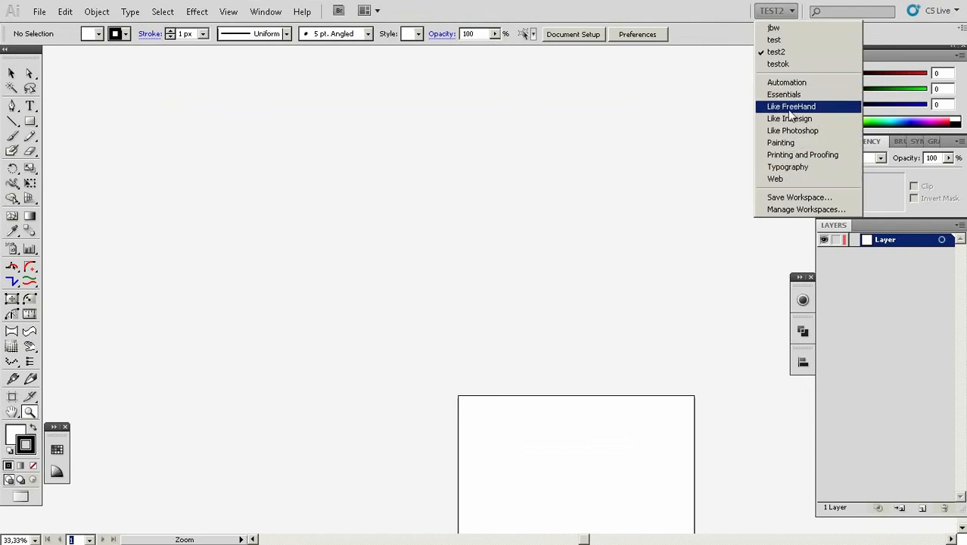
click(791, 106)
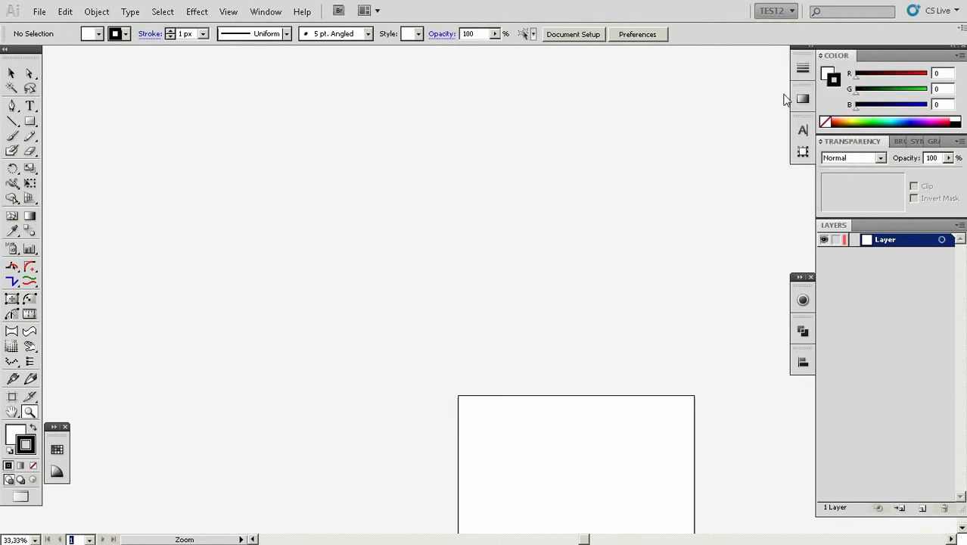
click(775, 11)
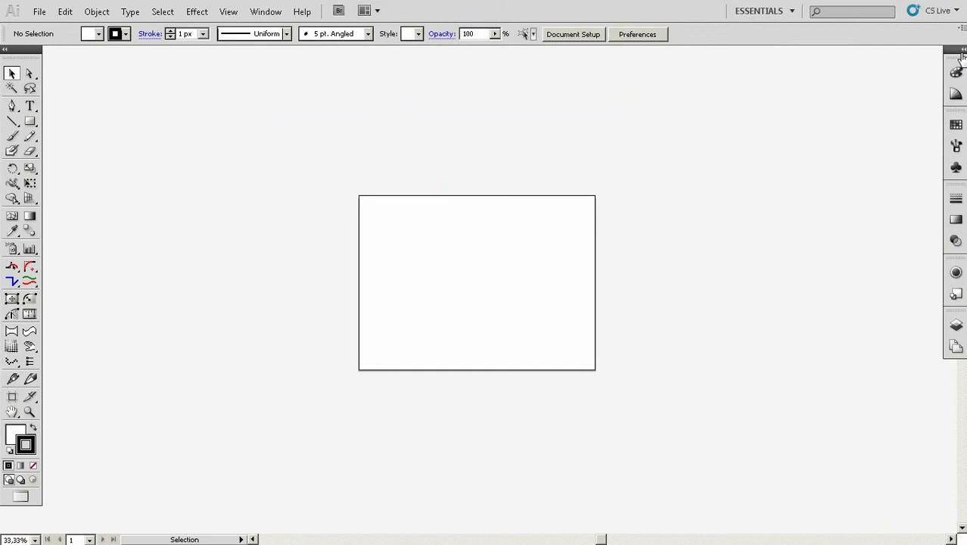
Expand the docked panel icons to full panels and show the Appearance panel
click(961, 50)
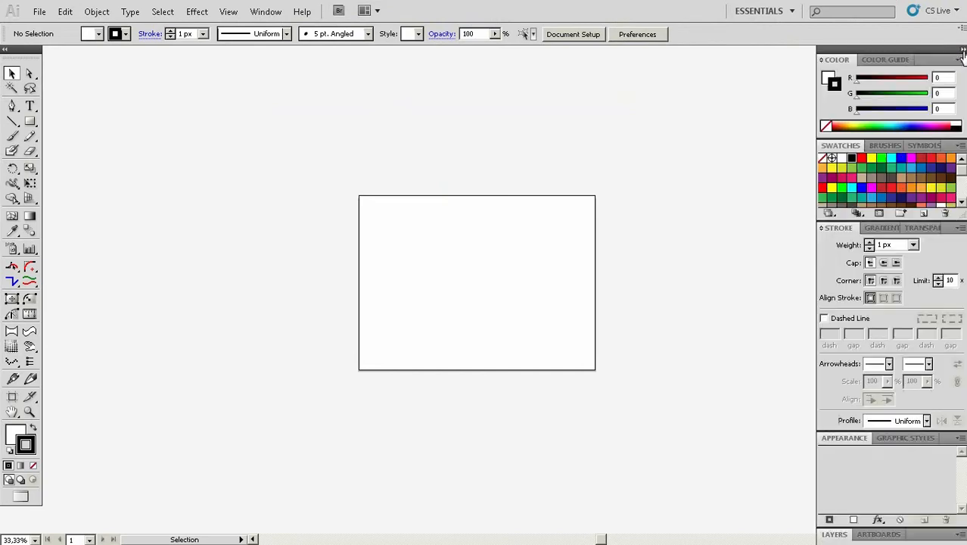
click(844, 437)
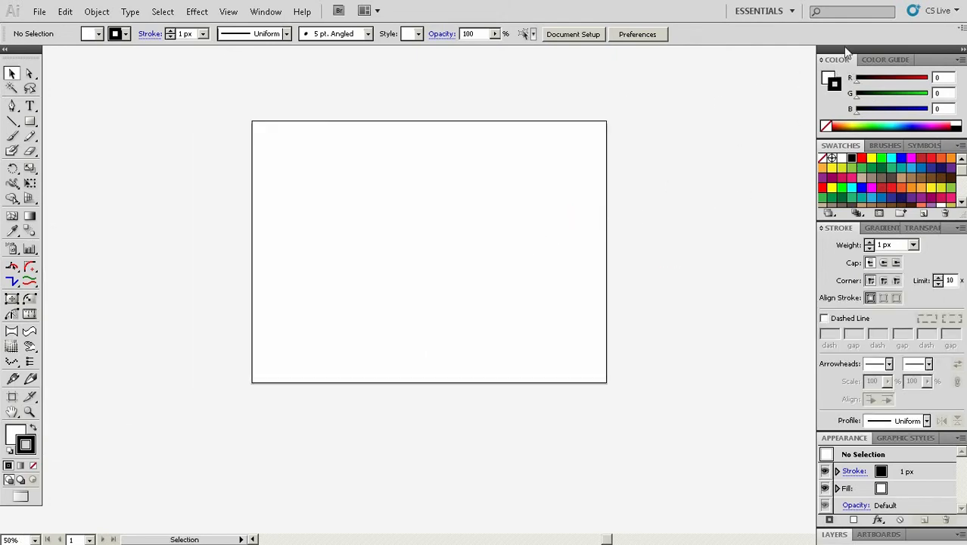
mouse_move(641, 200)
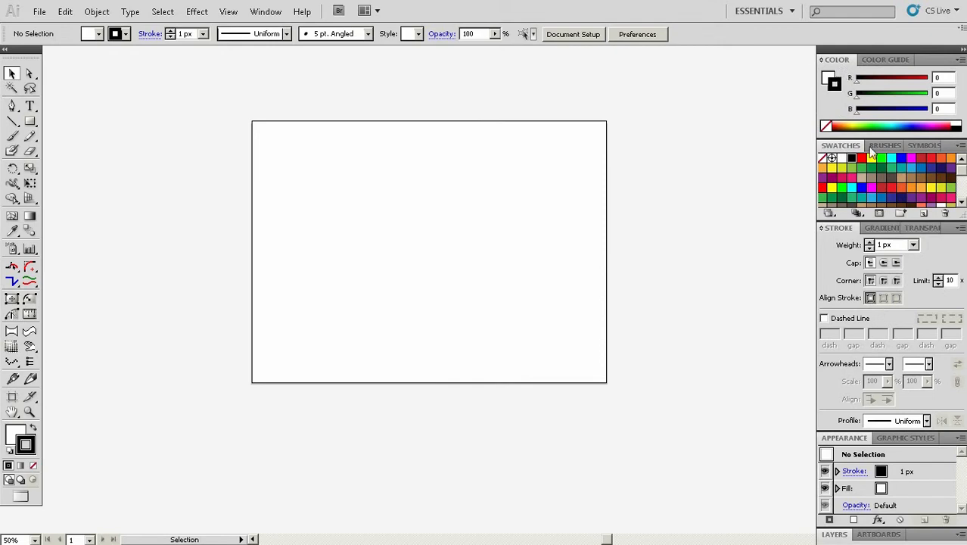
Close the Brushes panel from its panel menu and bring the Symbols panel forward
click(962, 146)
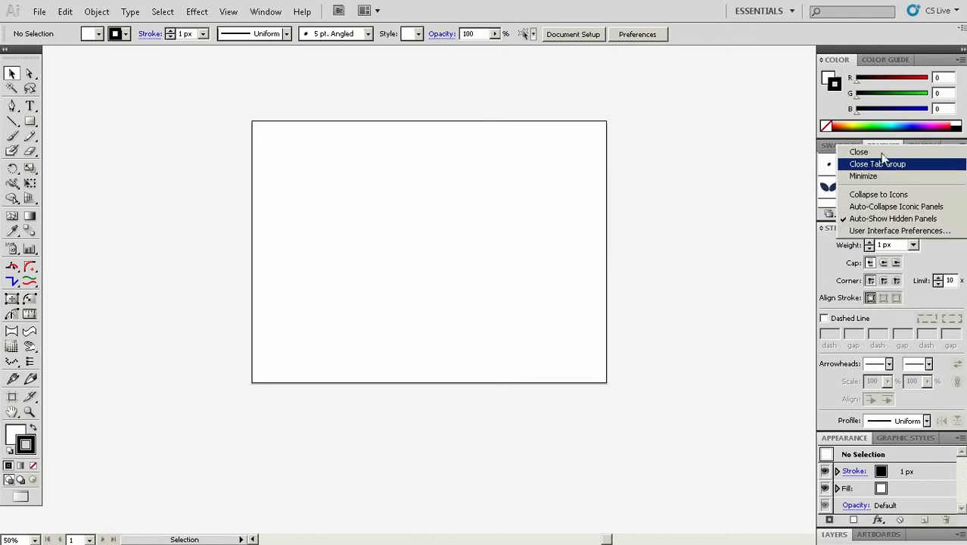
click(859, 151)
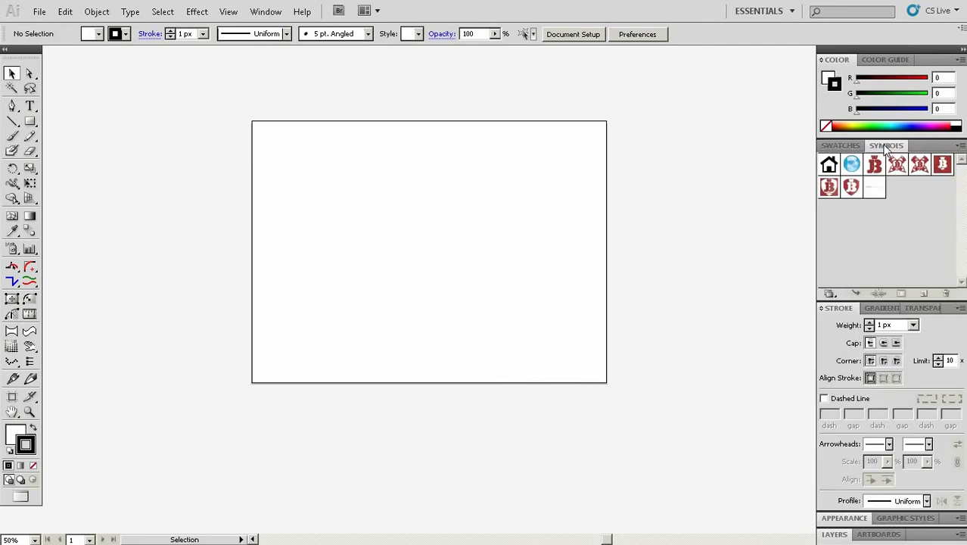
click(839, 146)
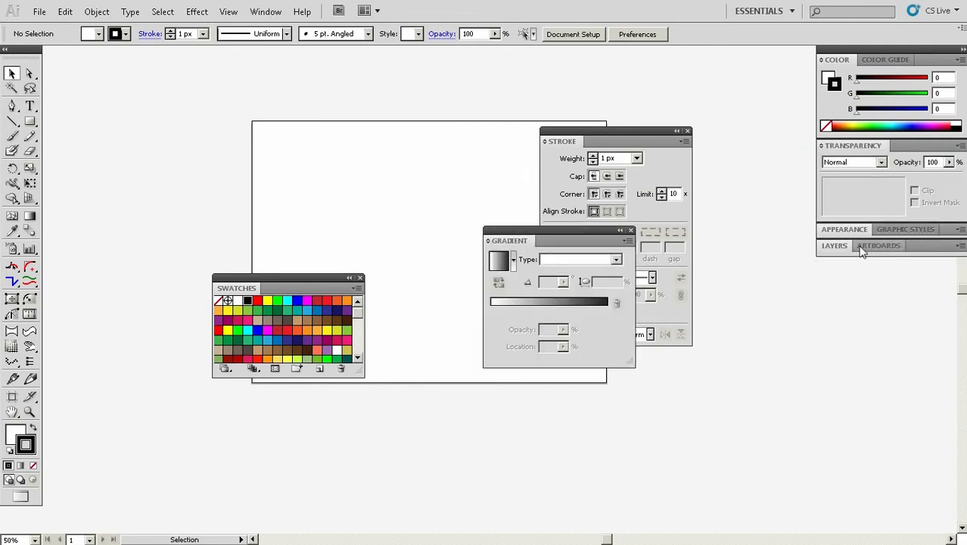
Expand the Layers panel in the dock and collapse the floating panels into icons
click(845, 229)
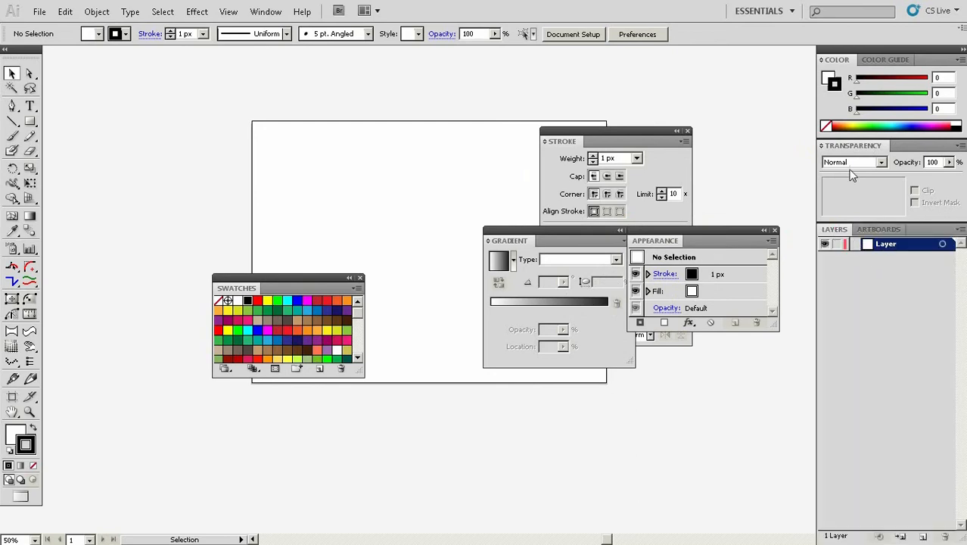
drag(654, 241, 654, 173)
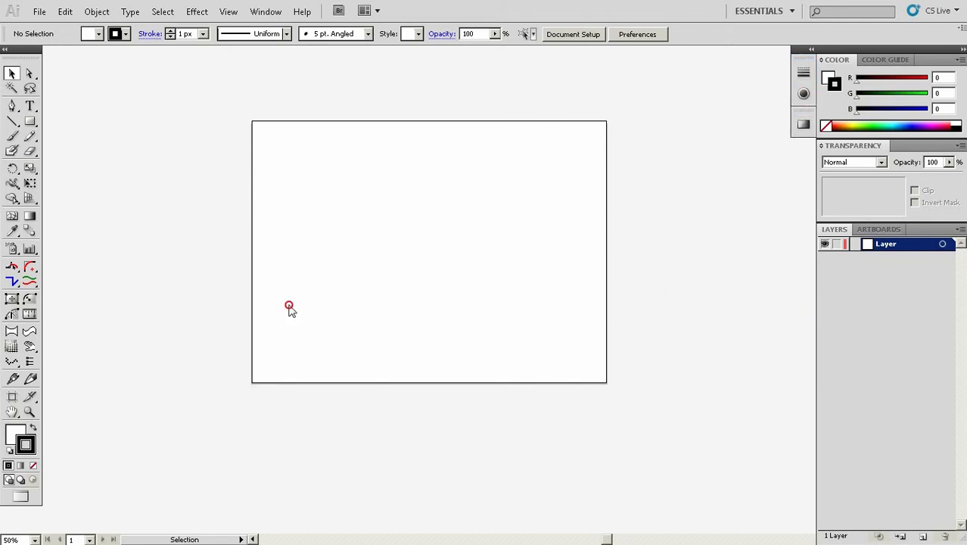
Float the Swatches panel in the lower-left area of the window
click(804, 72)
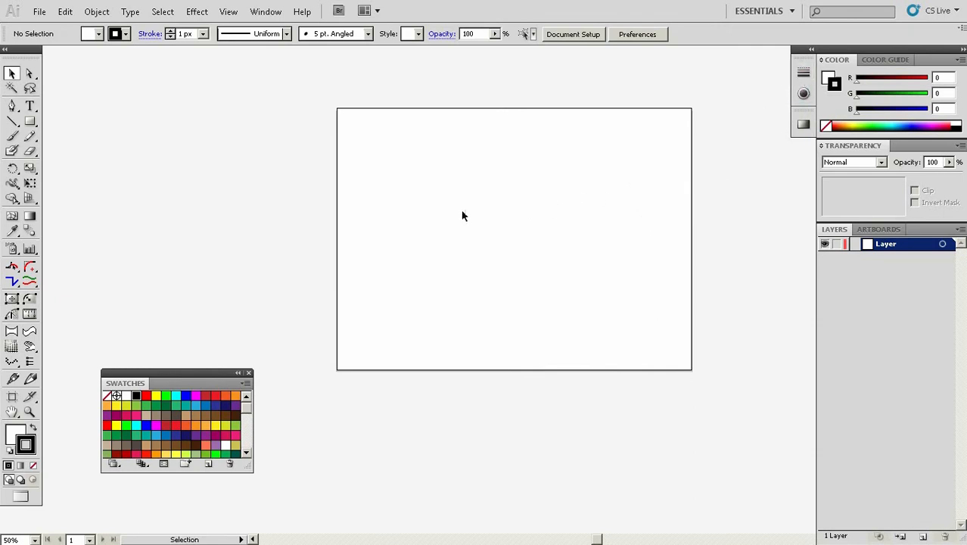
drag(422, 182, 633, 277)
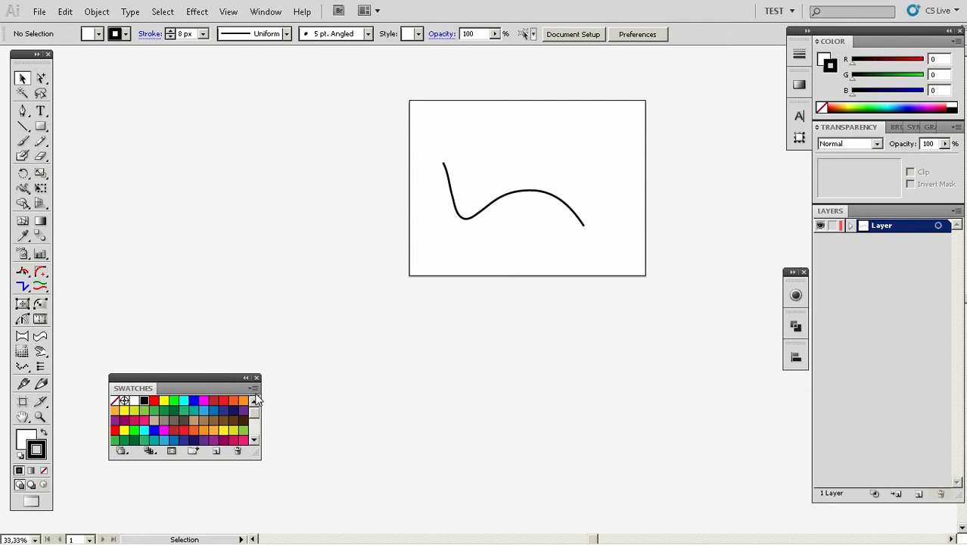
Close the floating Swatches panel
click(256, 378)
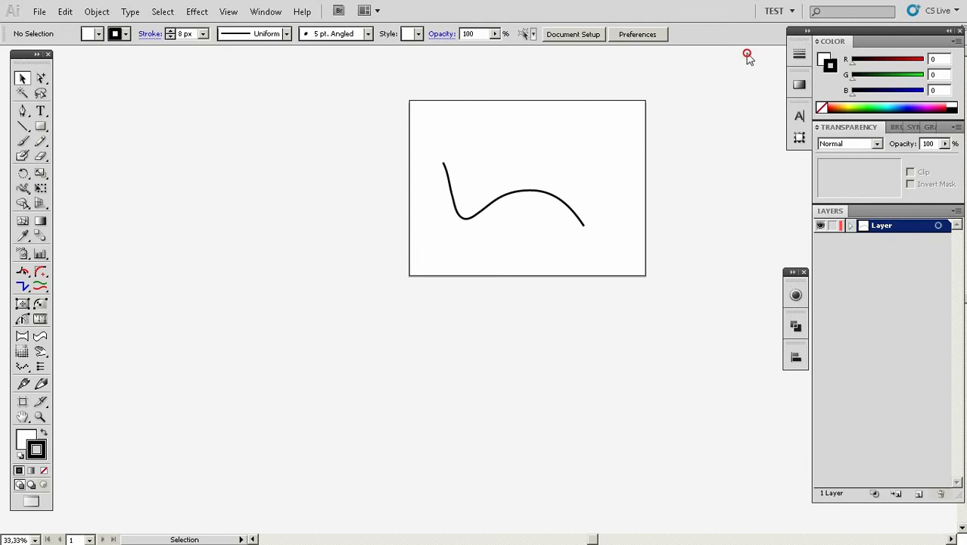
mouse_move(244, 371)
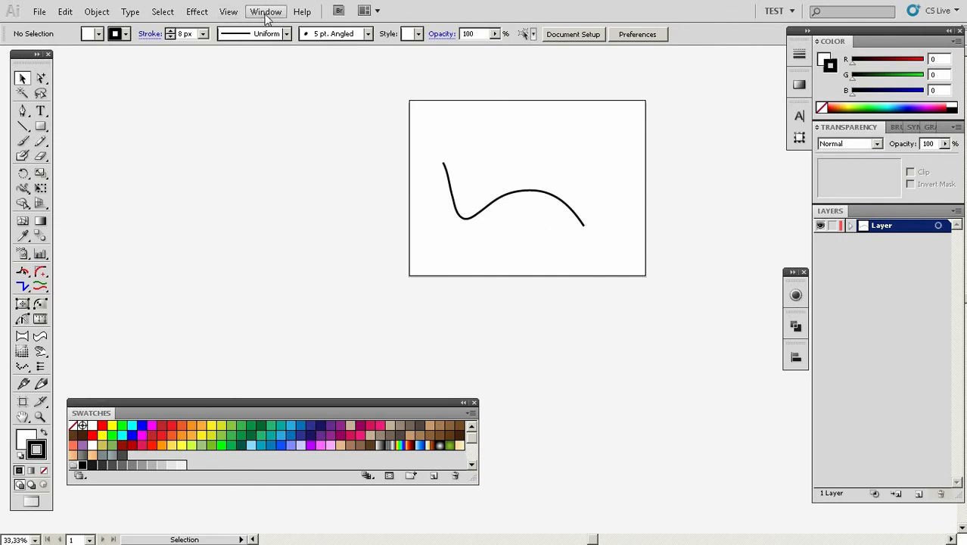
Show Color Guide from the Window menu and collapse the Swatches group to icons
click(266, 11)
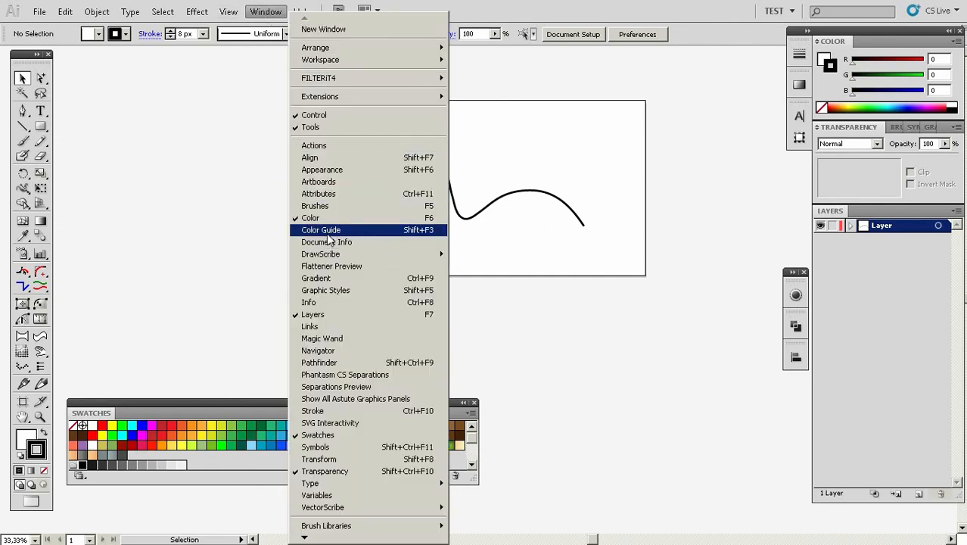
click(321, 229)
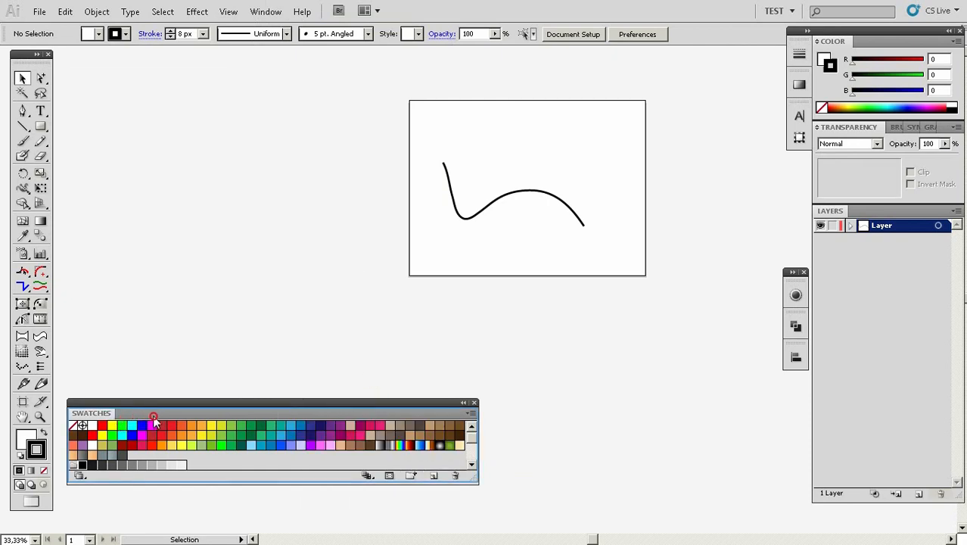
click(147, 413)
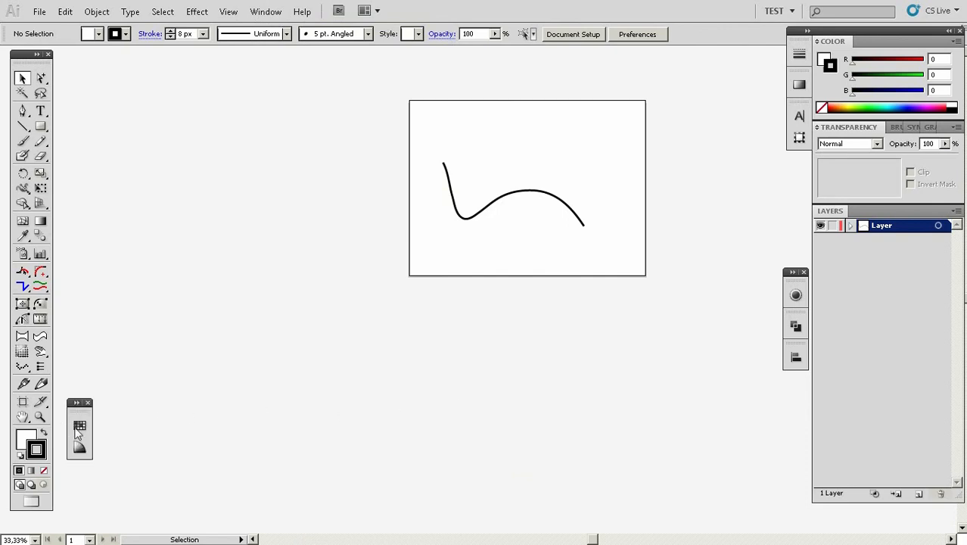
click(80, 447)
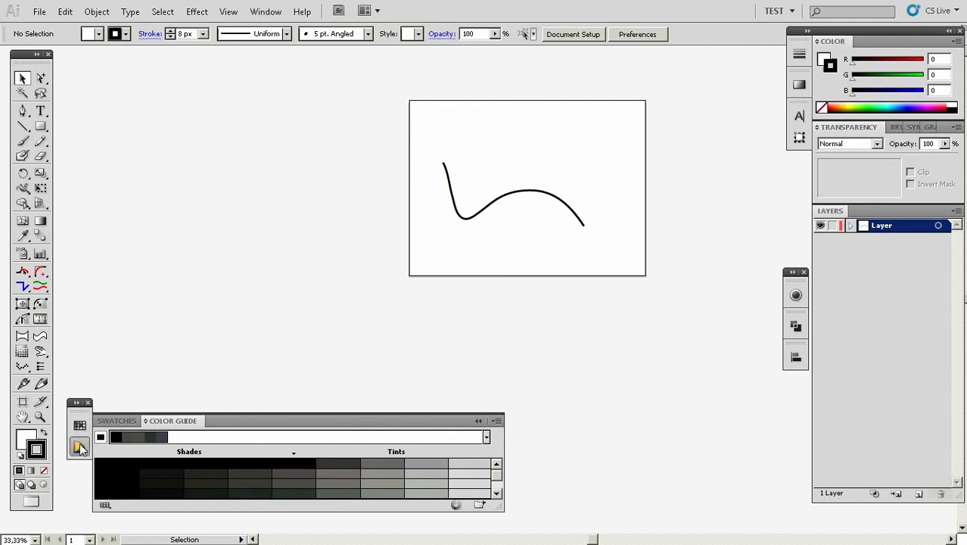
click(117, 421)
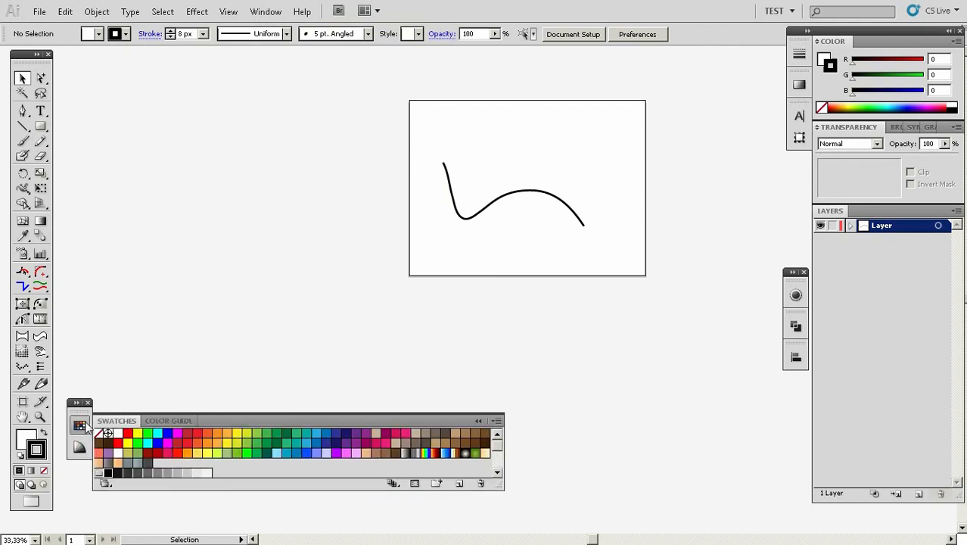
mouse_move(478, 428)
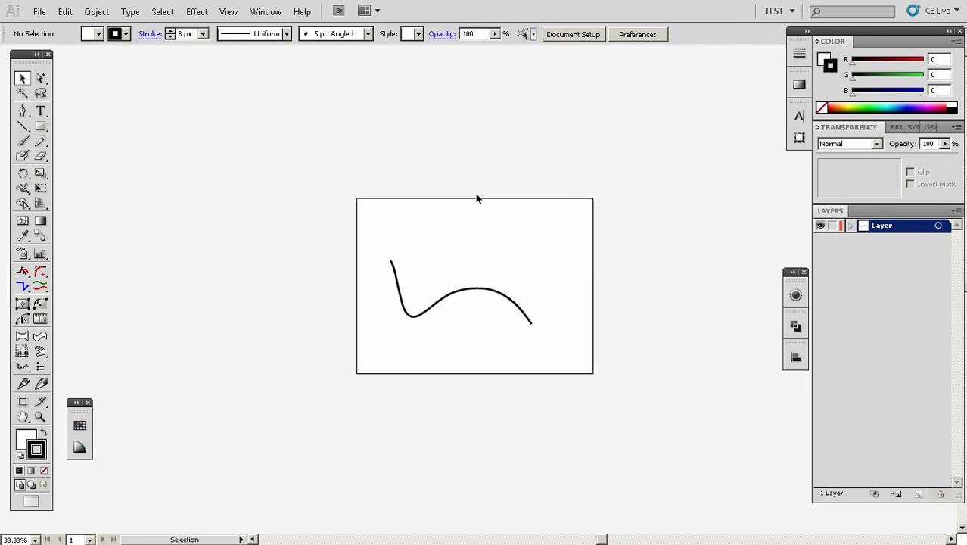
mouse_move(544, 206)
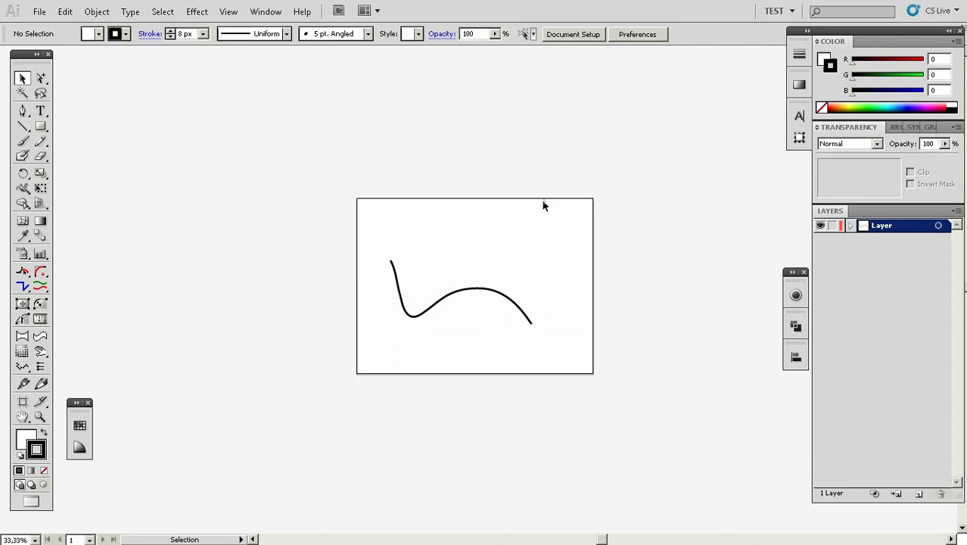
mouse_move(595, 206)
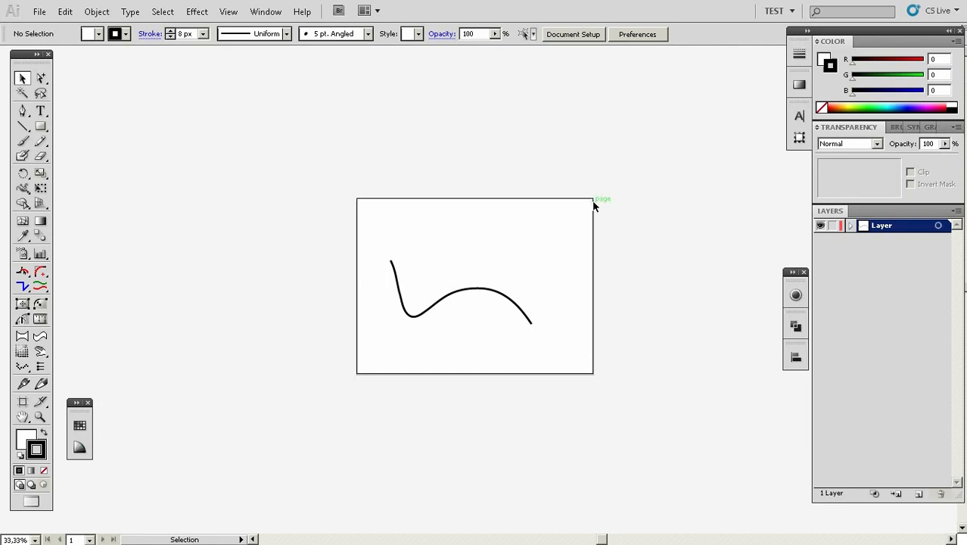